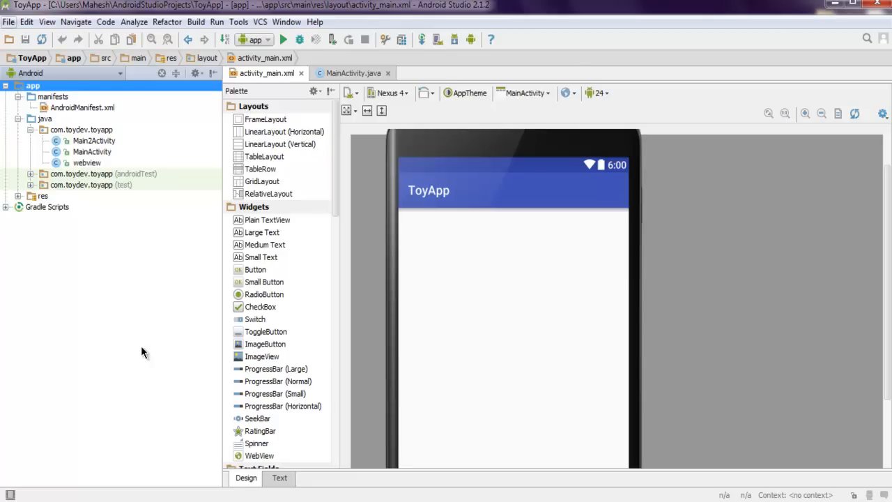
Show activity_main.xml as XML text instead of the Design preview
click(8, 22)
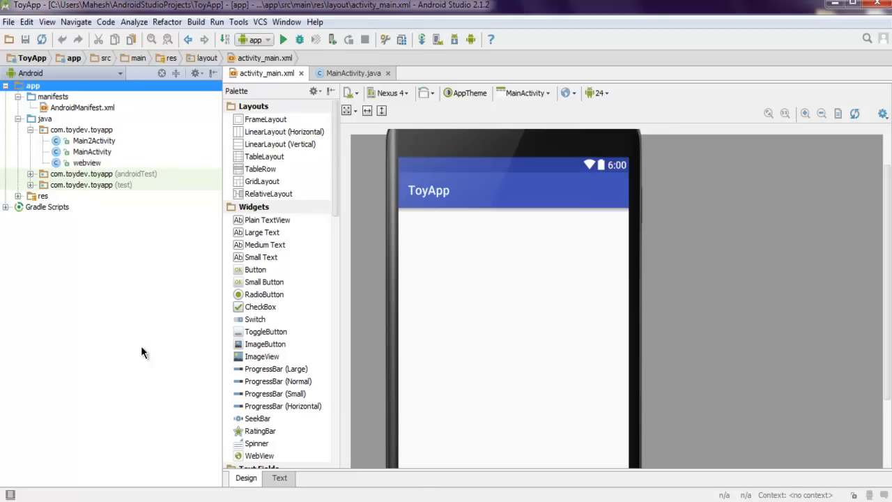
click(279, 477)
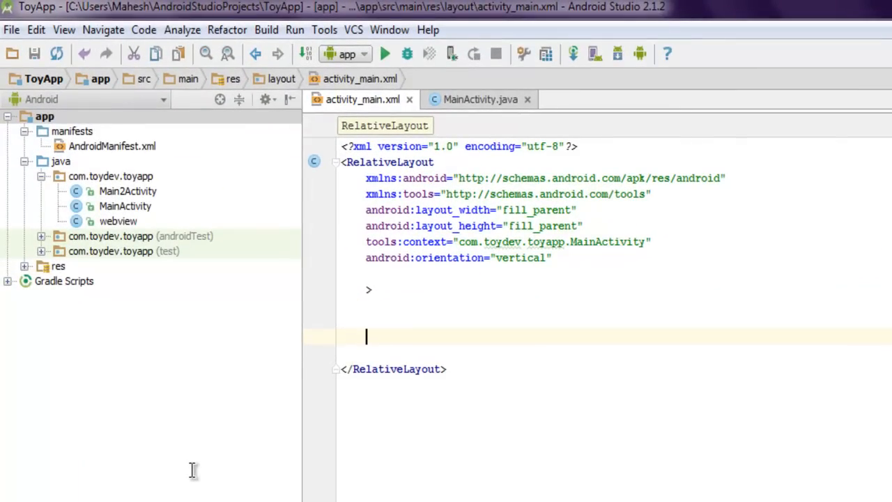
Write a <Button> element with wrap_content size and android:id="@+id/button1", then begin the next android: attribute
text(<Button)
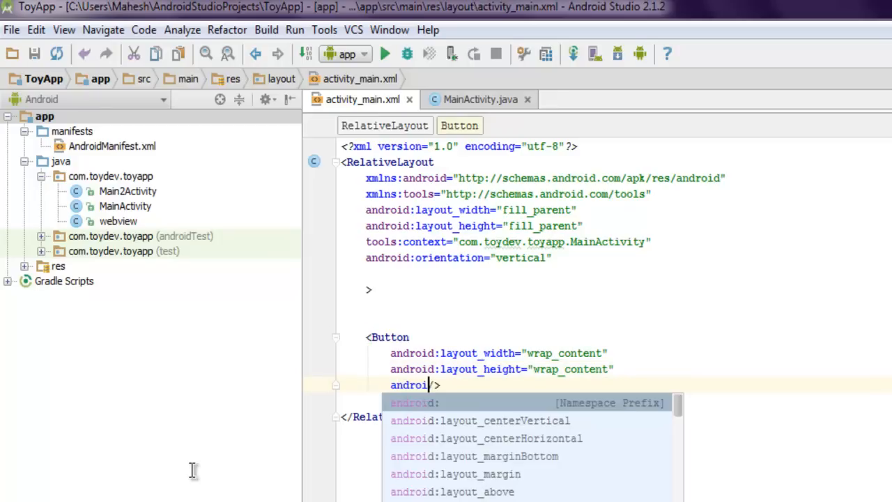
text(d:id)
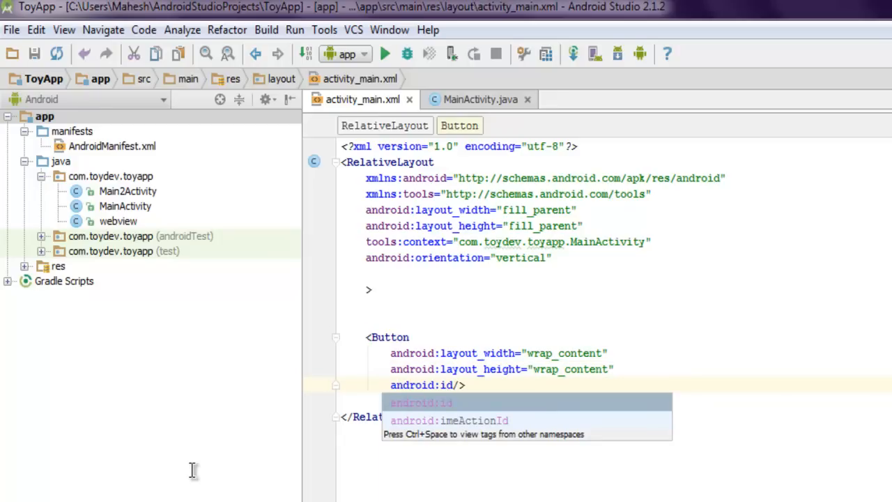
click(421, 403)
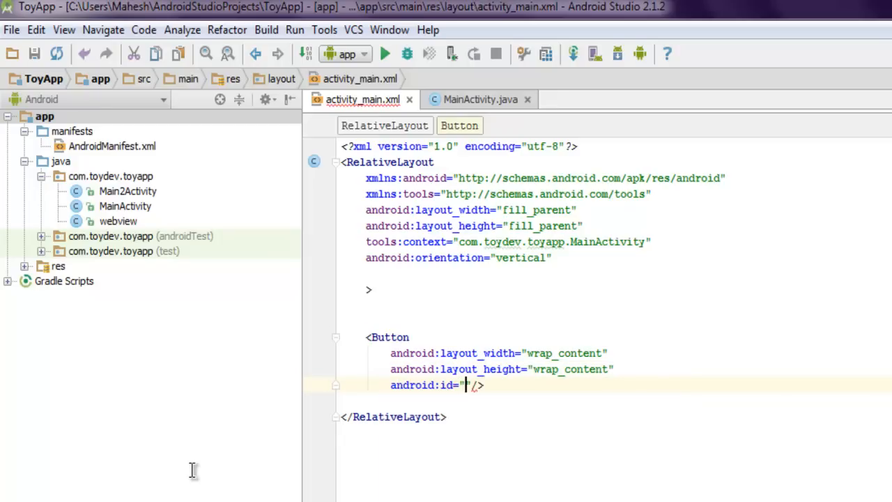
text(@)
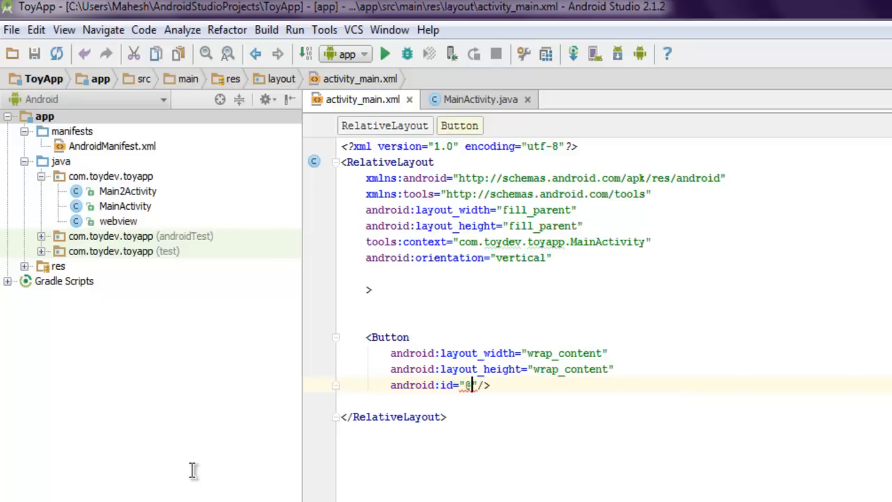
text(+)
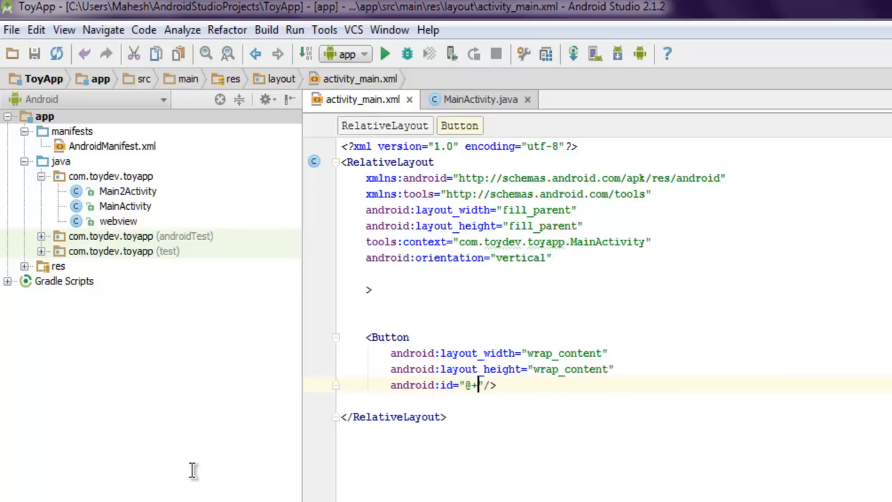
text(id/)
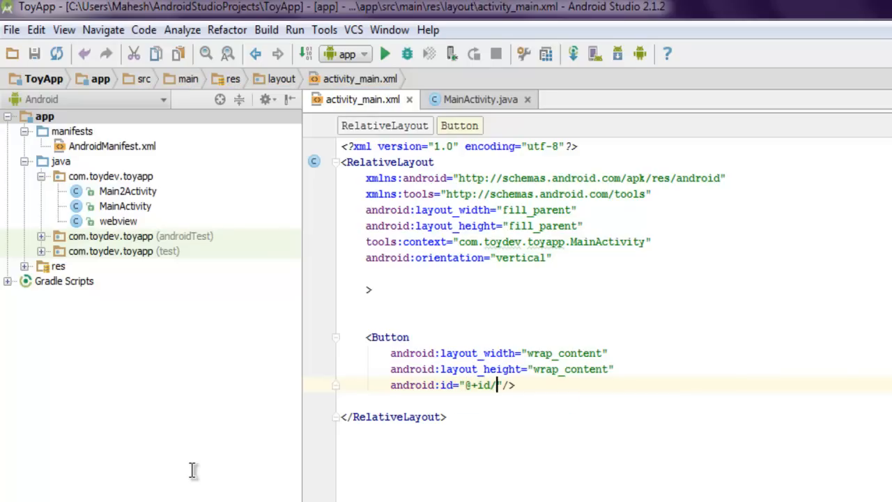
text(button1)
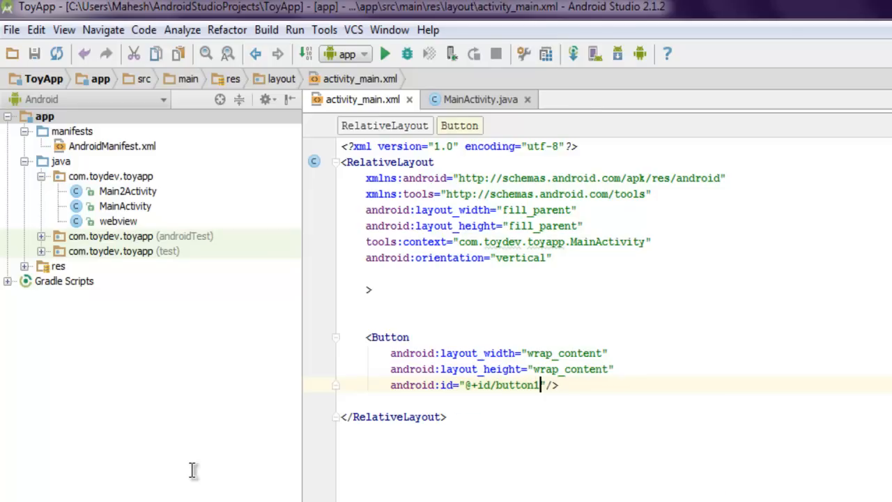
key(Enter)
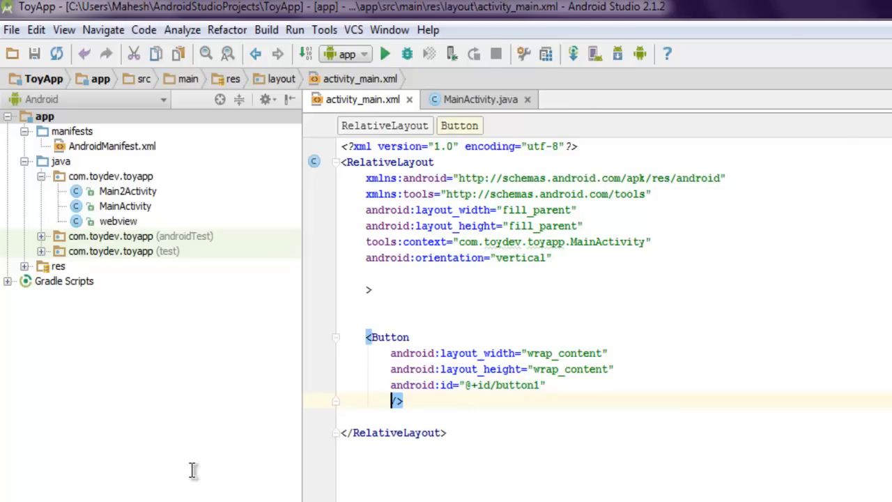
text(android:text=)
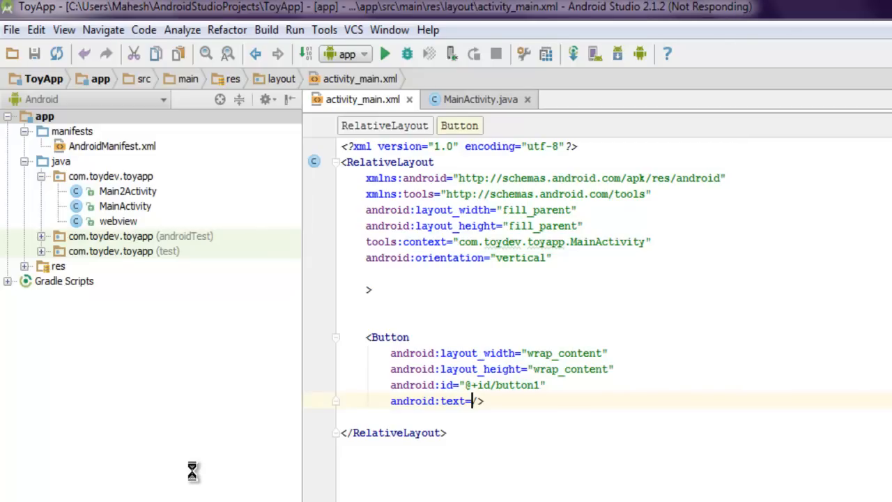
Set the button's android:text to "Go to Wikipedia"
text("")
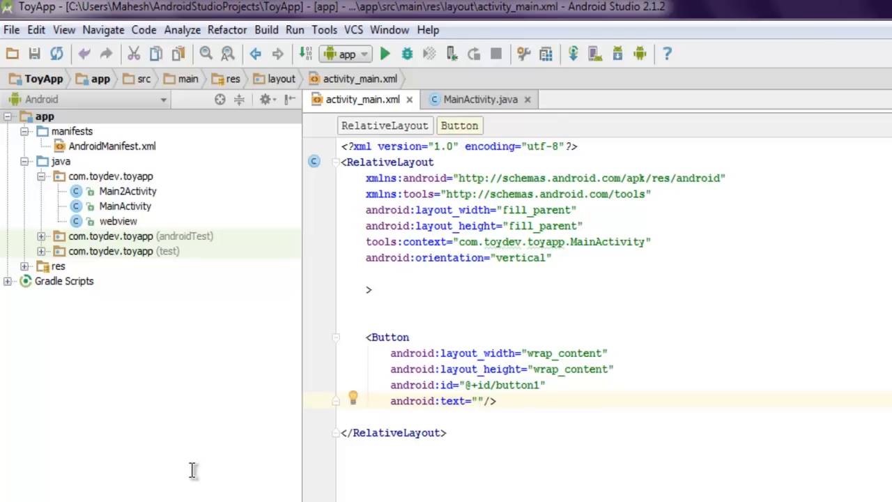
text(Go to)
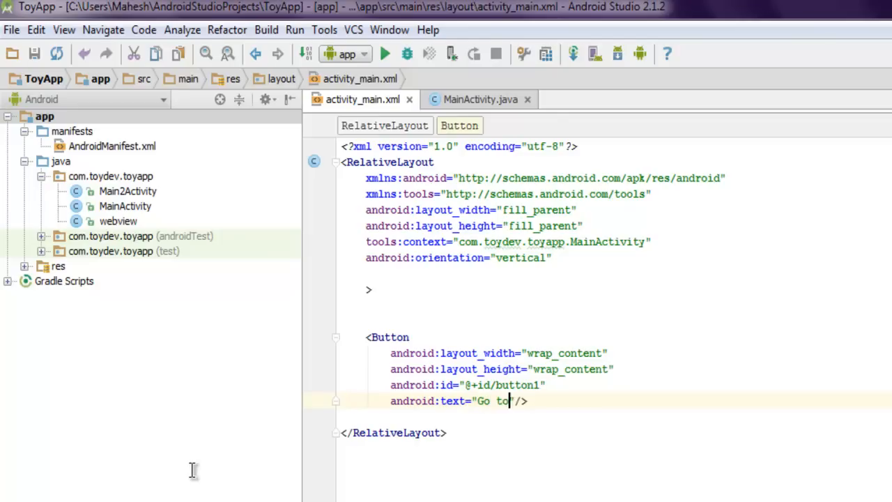
text(Wikip)
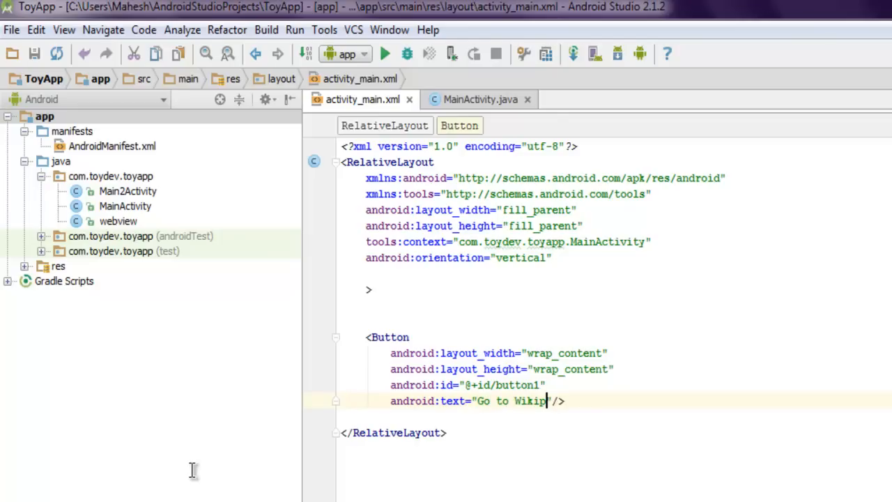
text(edia)
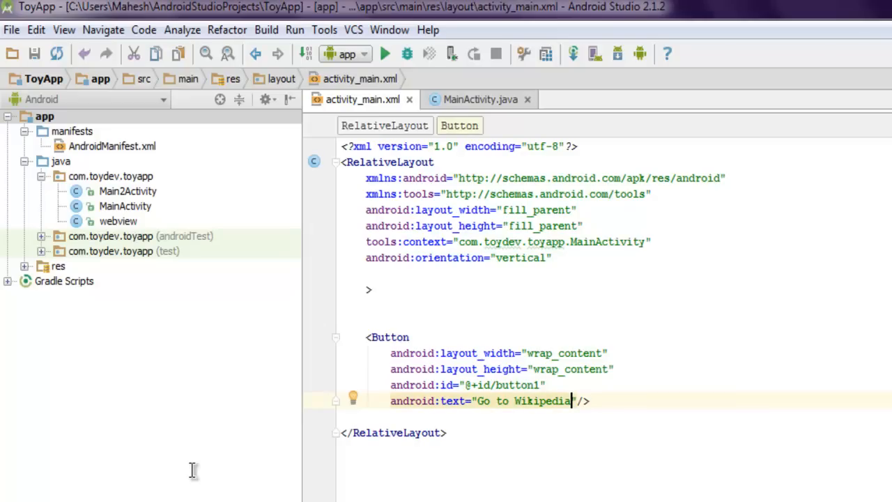
mouse_move(195, 479)
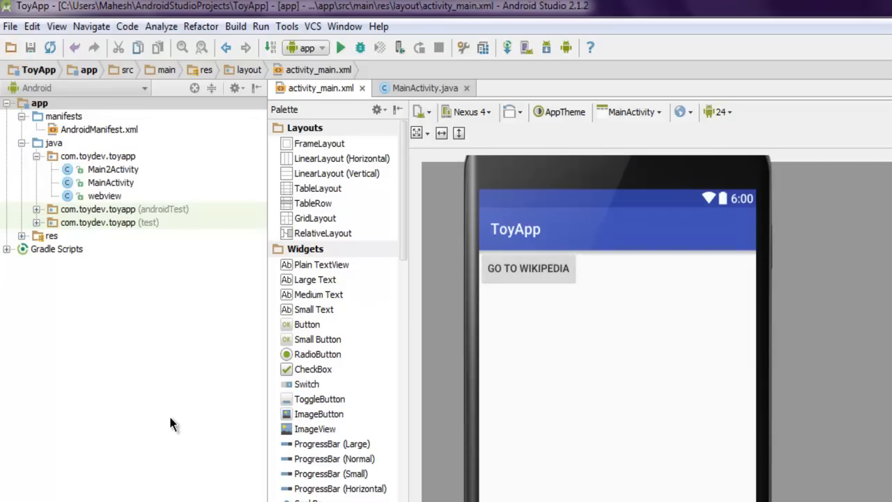
Switch to the MainActivity.java editor
click(425, 88)
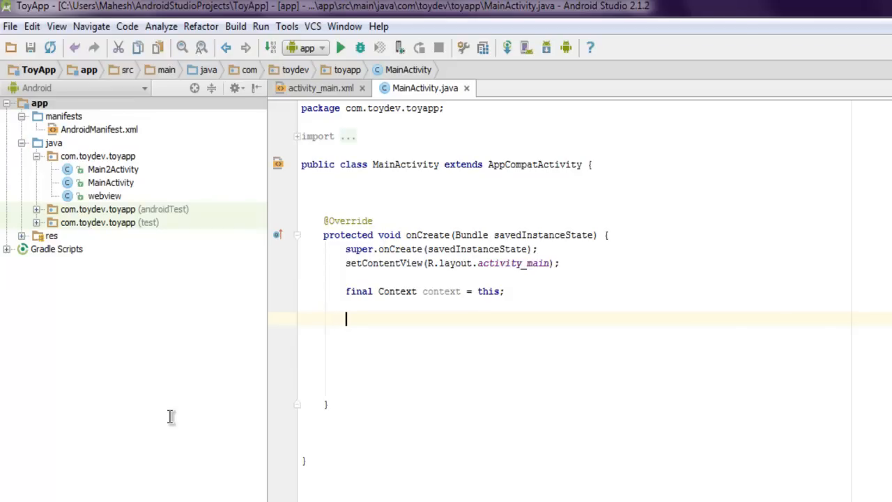
Write Button button = (Button) findViewById(R.id.button1); in onCreate, picking button1 from completion
text(B)
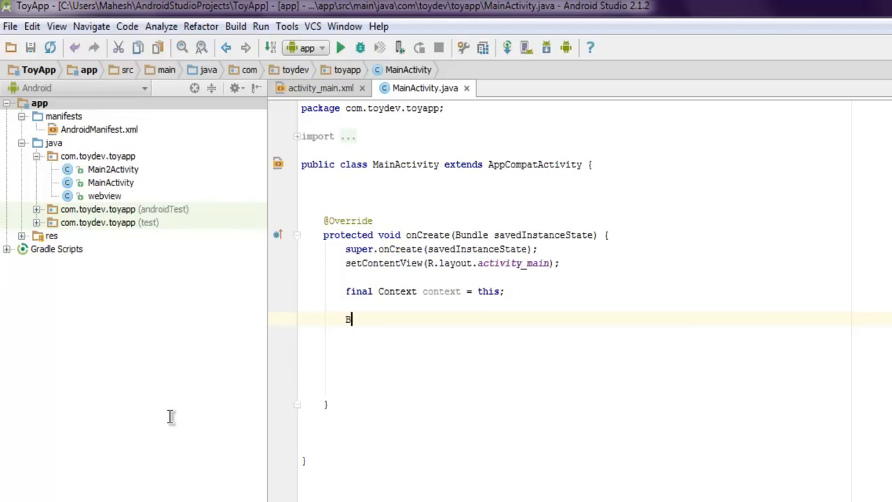
text(Button_u)
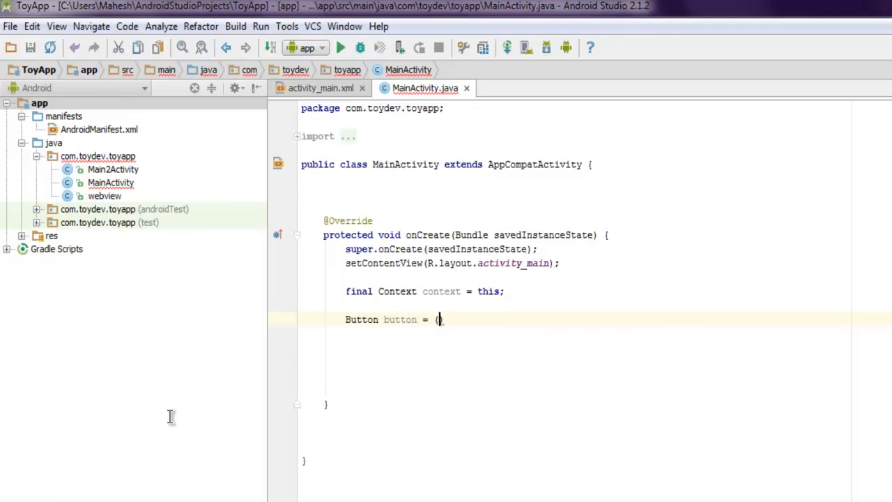
text((Button))
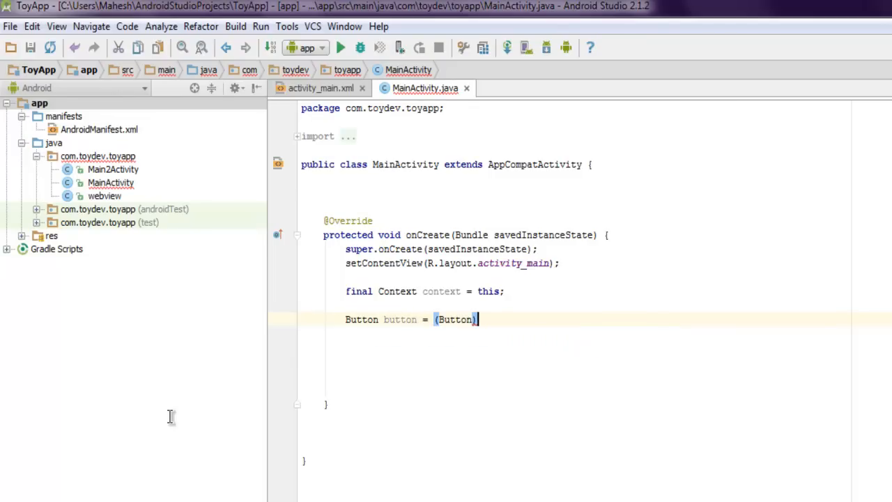
text(find)
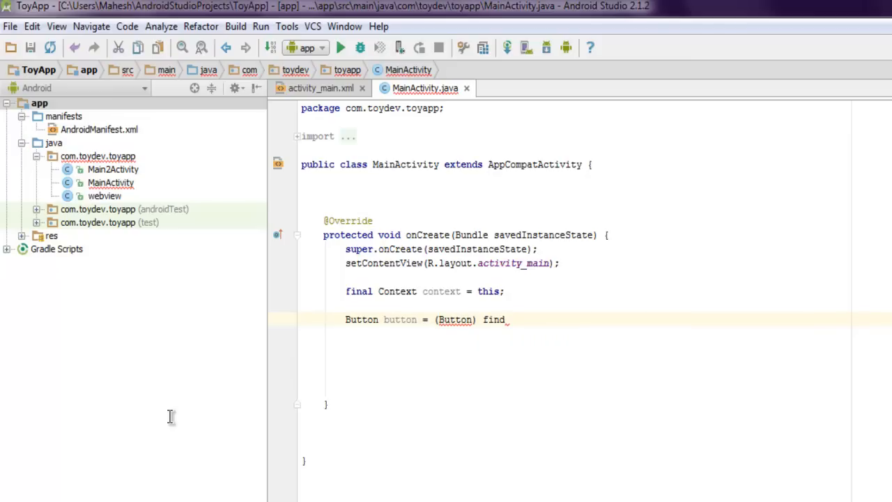
text(ViewById())
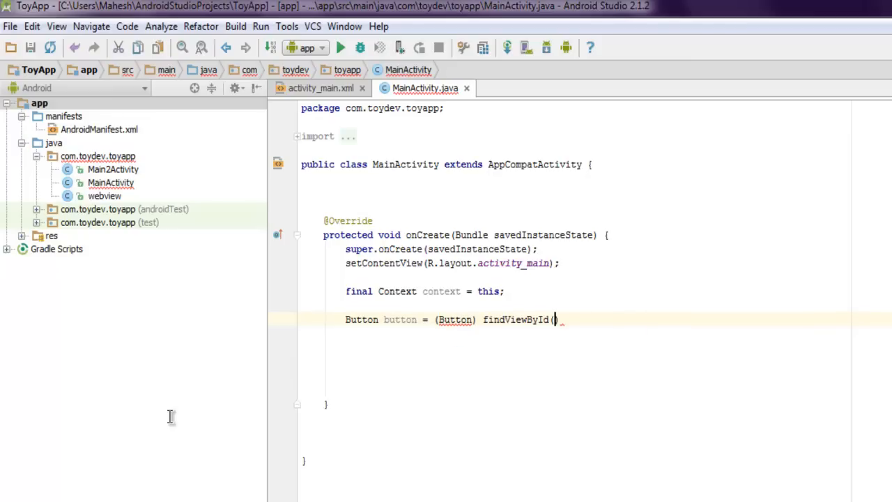
text(R)
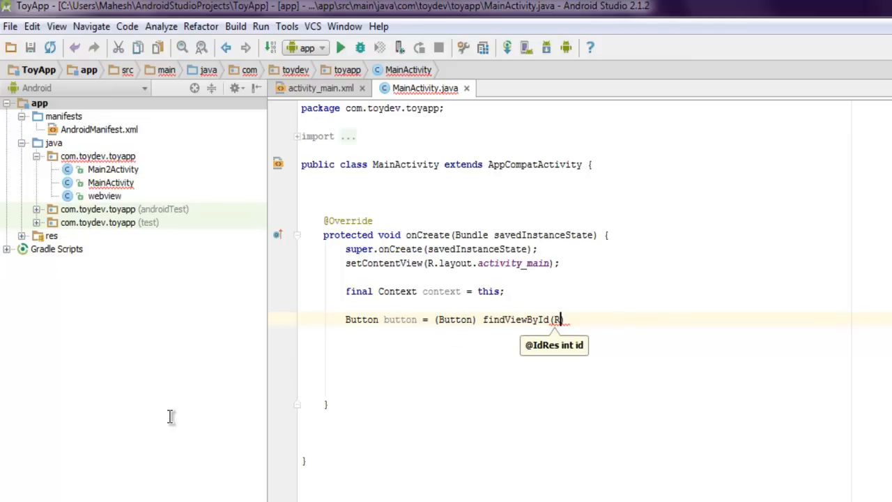
text(R)
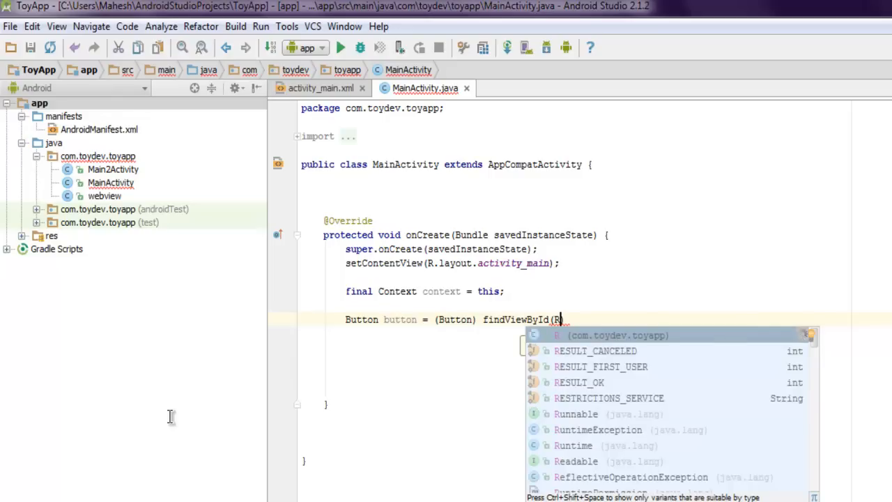
text(.id)
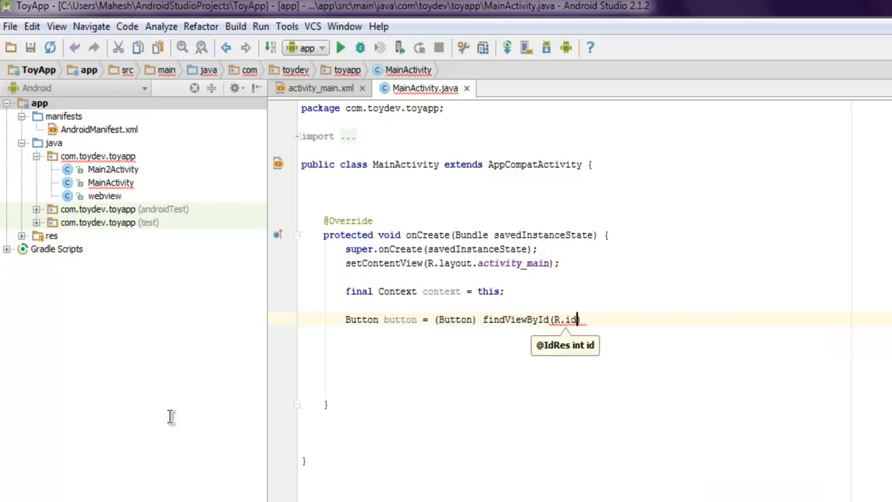
text(.)
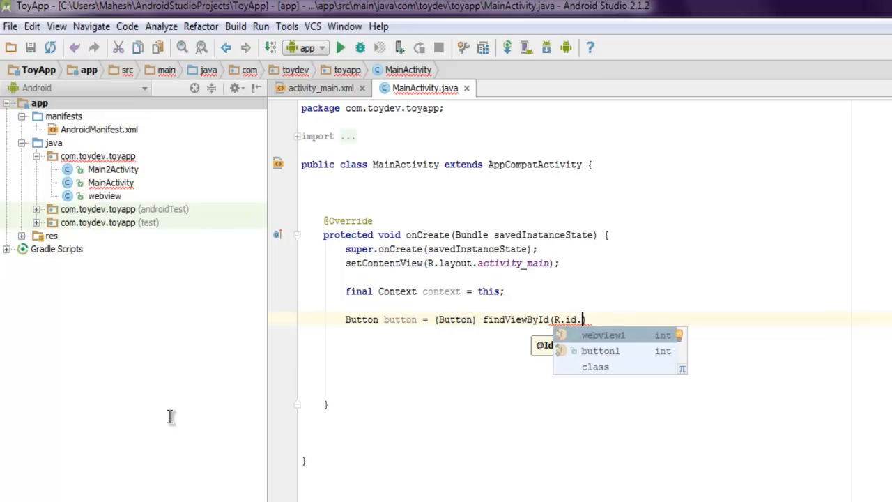
click(600, 351)
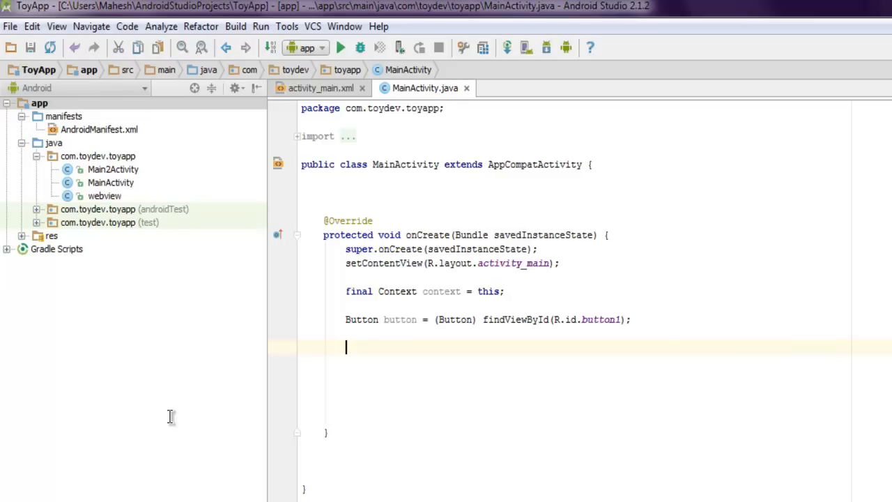
Call button.setOnClickListener with a new View.OnClickListener
text(button.set)
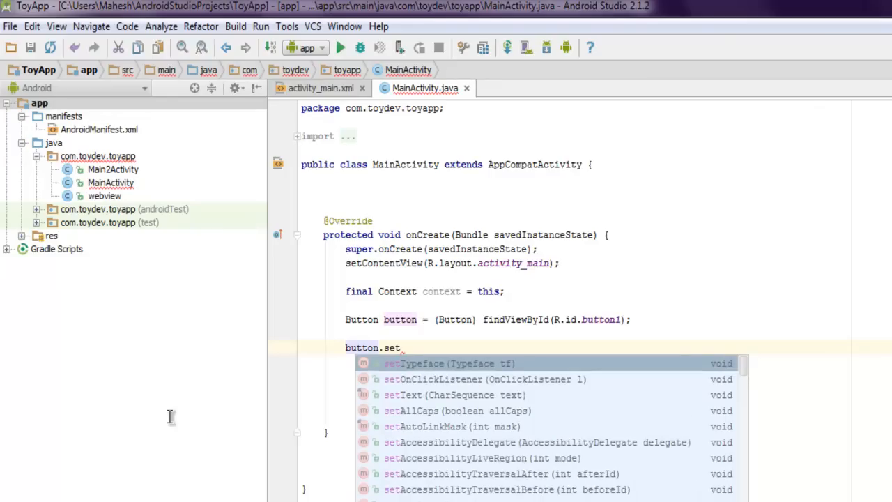
mouse_move(173, 425)
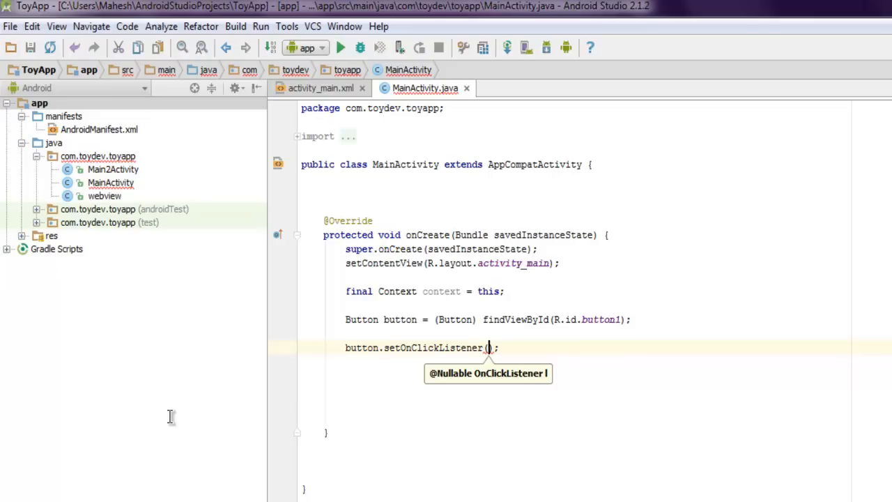
text(new)
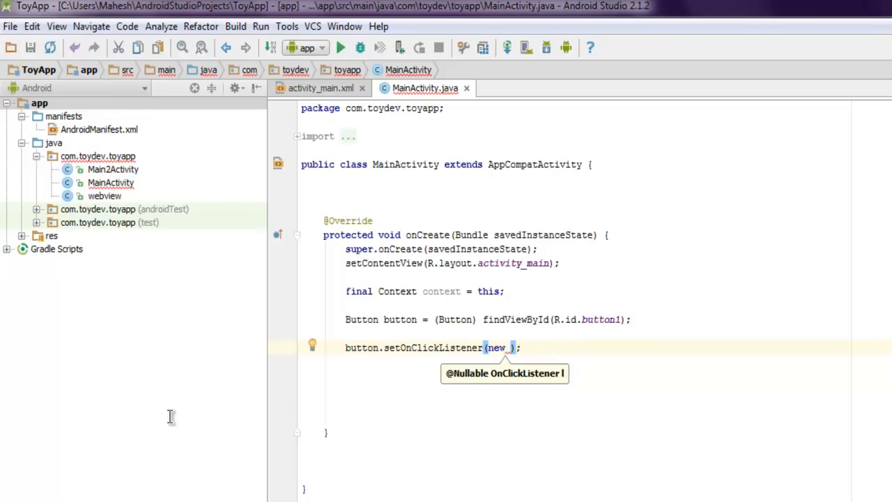
text(V)
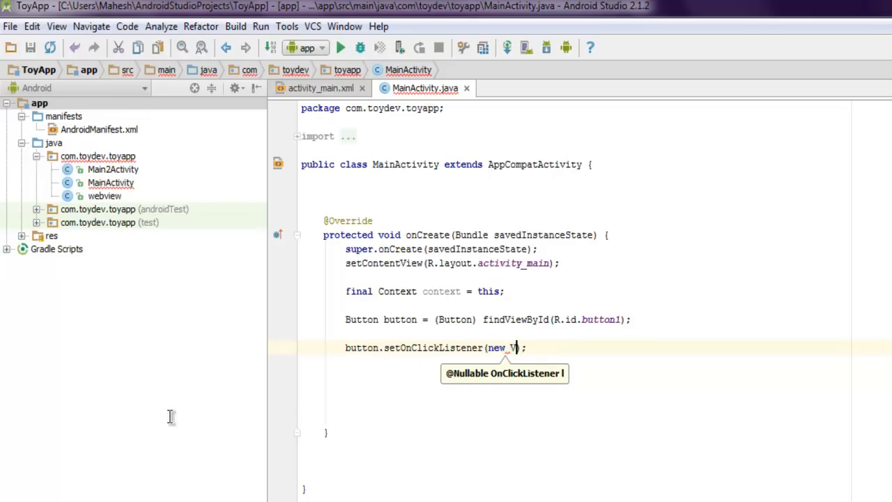
text(.OnClickListener()
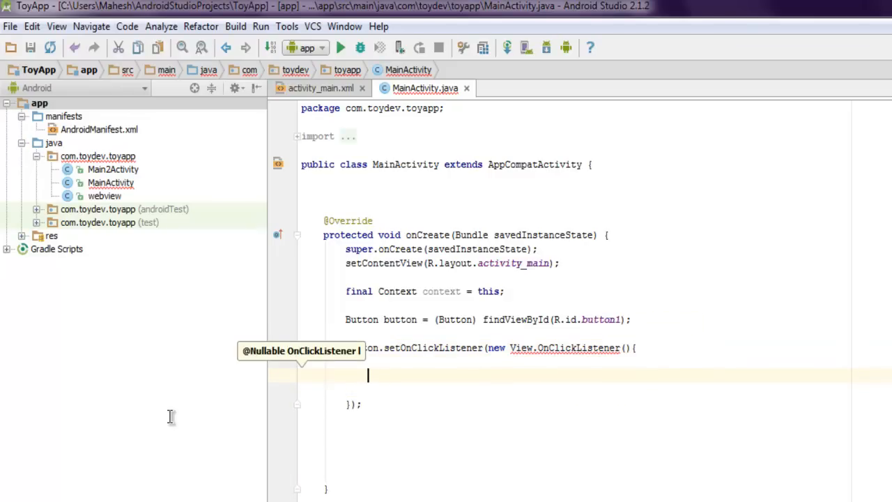
Declare the listener's public void onClick(View view) method
text(public  void)
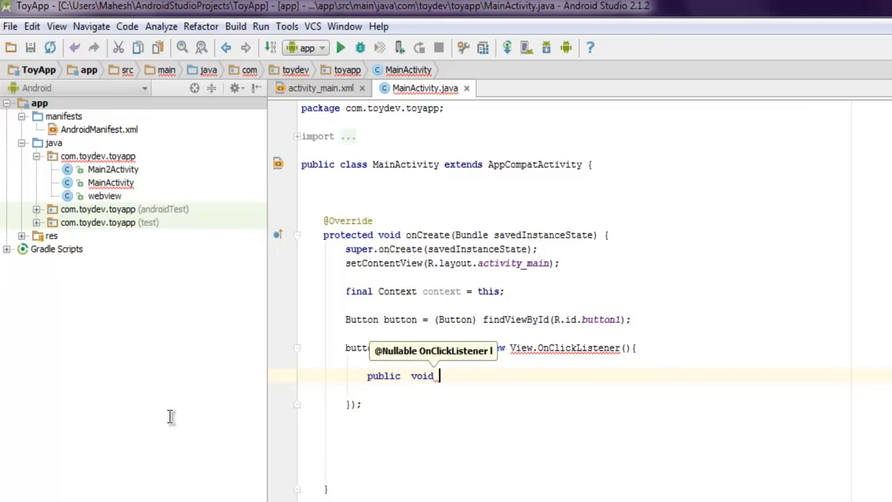
text(on)
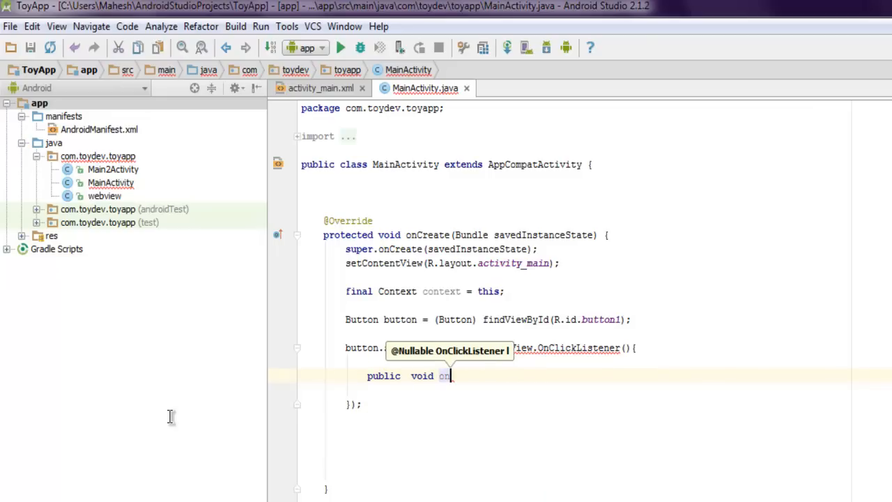
text(Click()
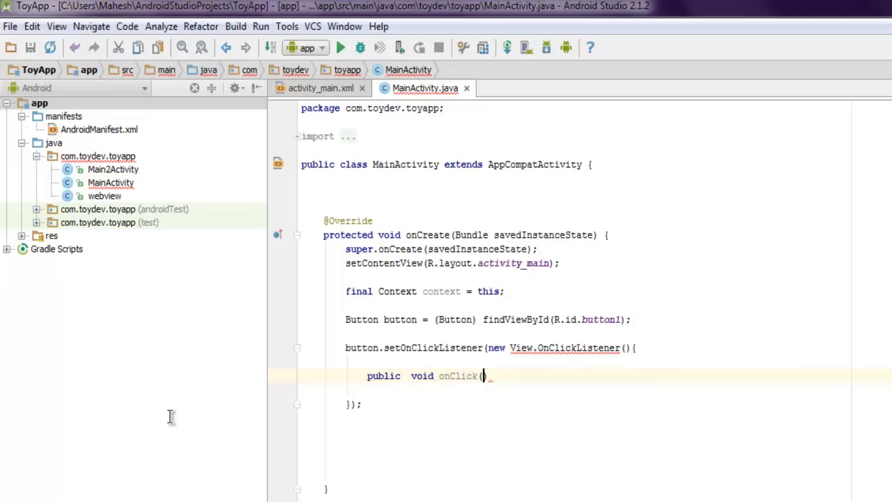
text(View)
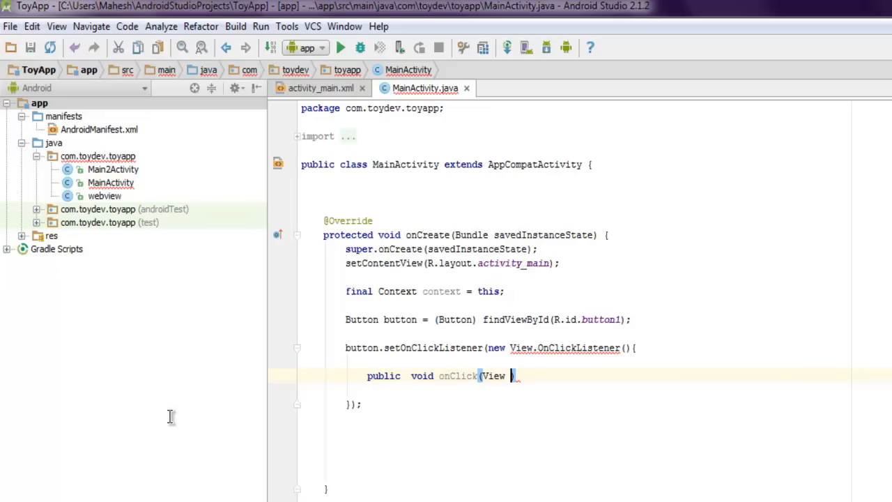
text(viw))
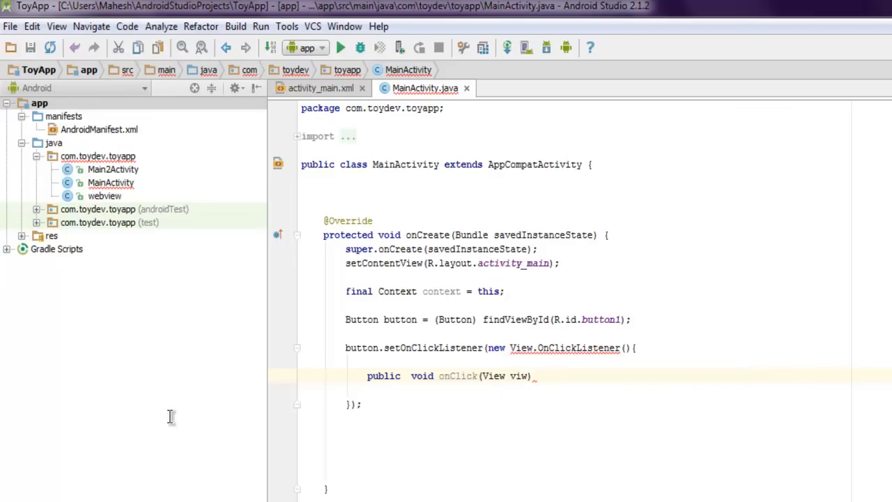
text(view))
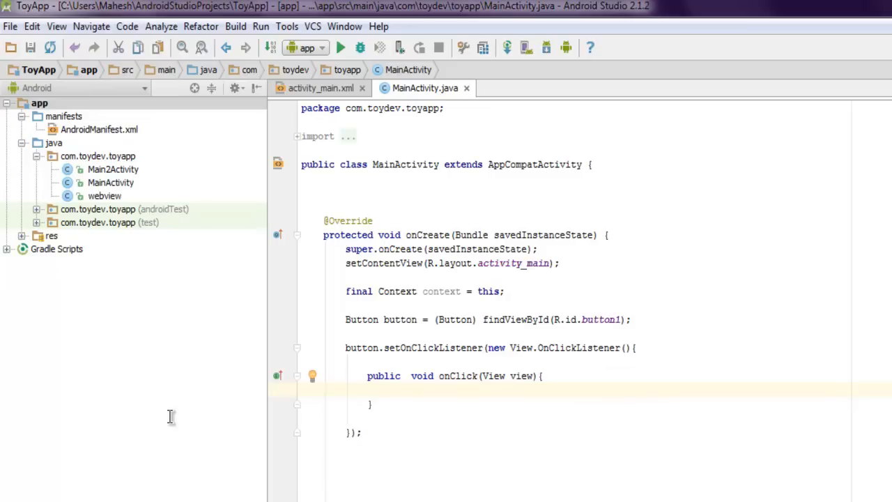
Write Intent intent = new Intent(Intent.ACTION_VIEW, choosing ACTION_VIEW from the completion list
text(Inter)
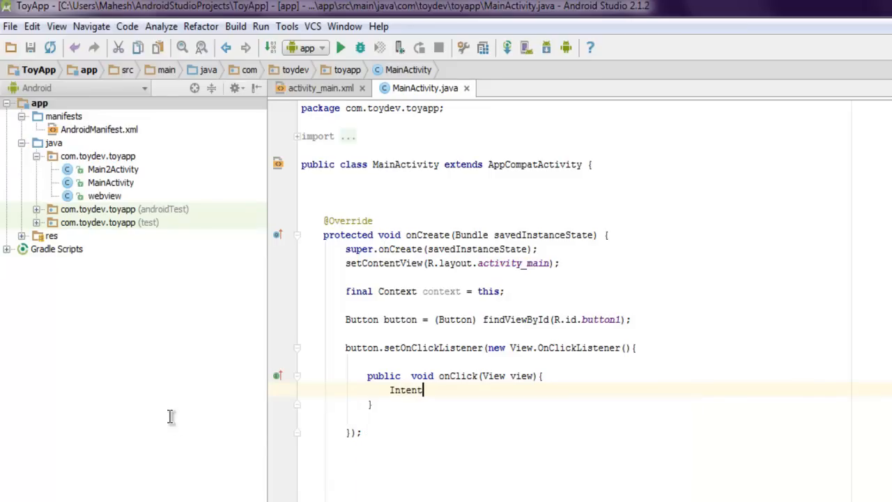
text(intent =)
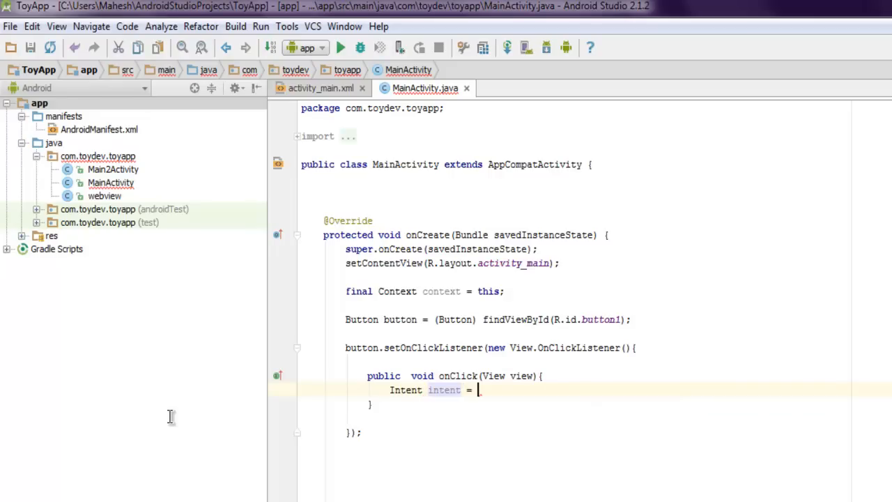
text(new)
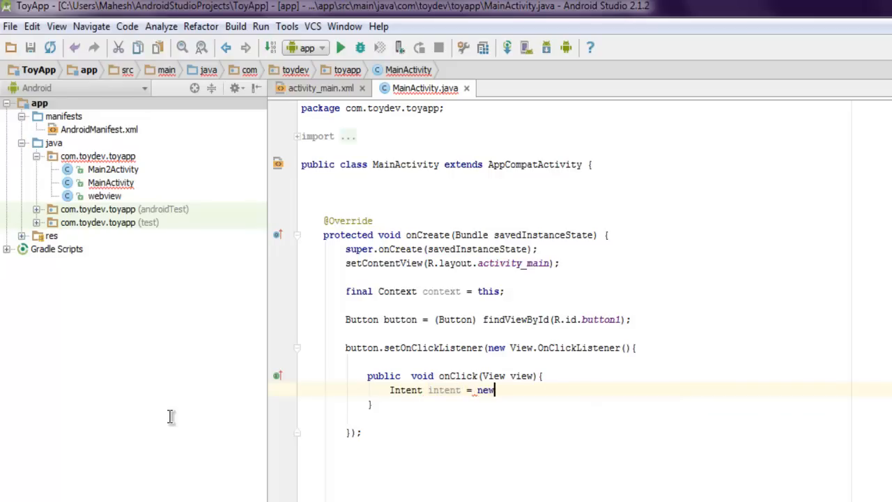
text(Intent())
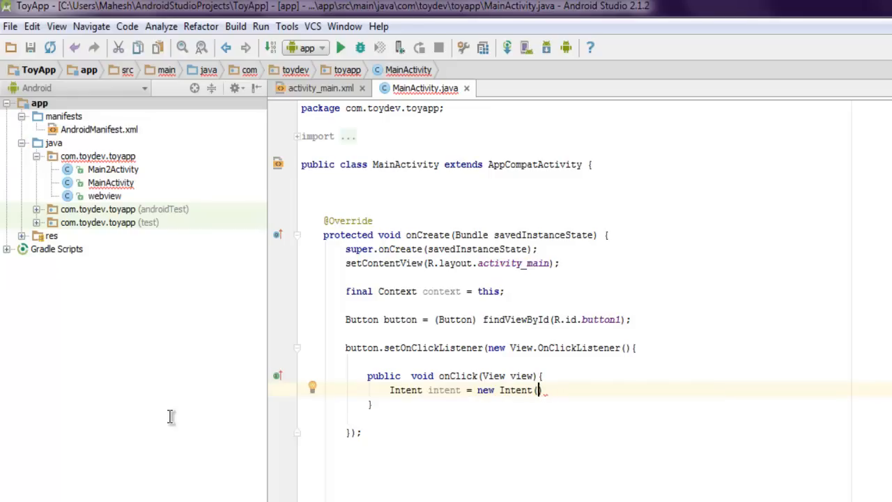
text(Intent)
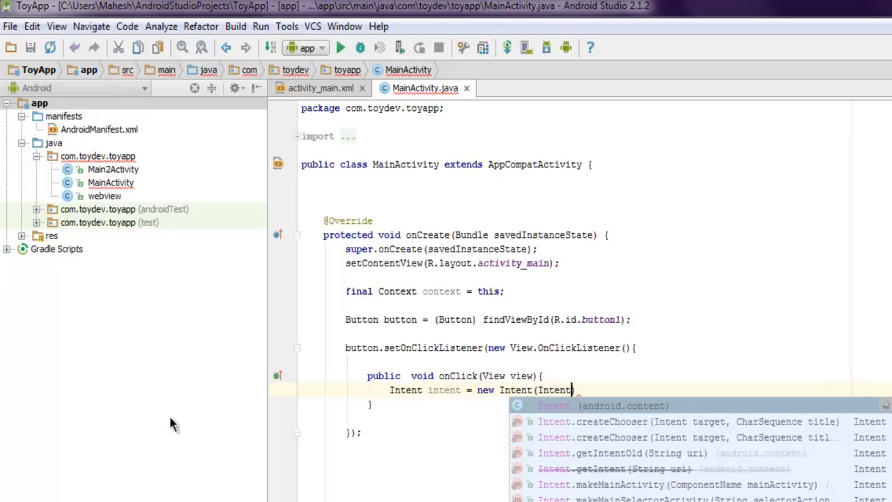
text(.)
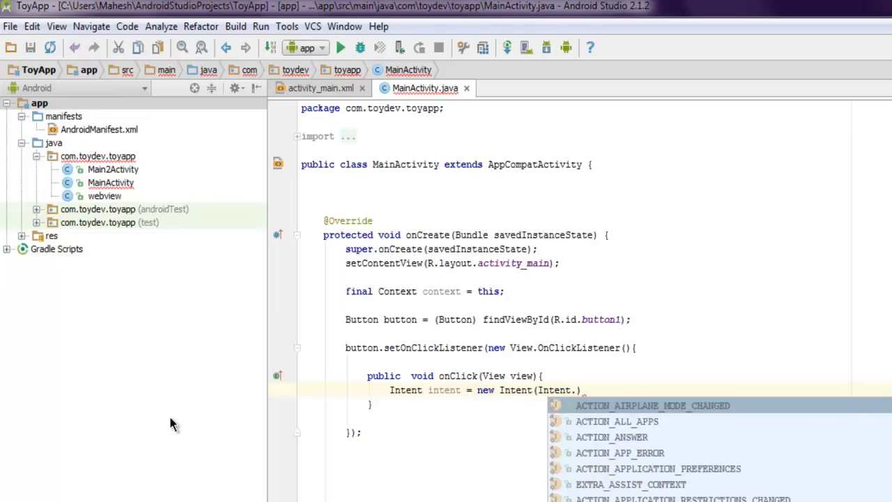
scroll(down, 3)
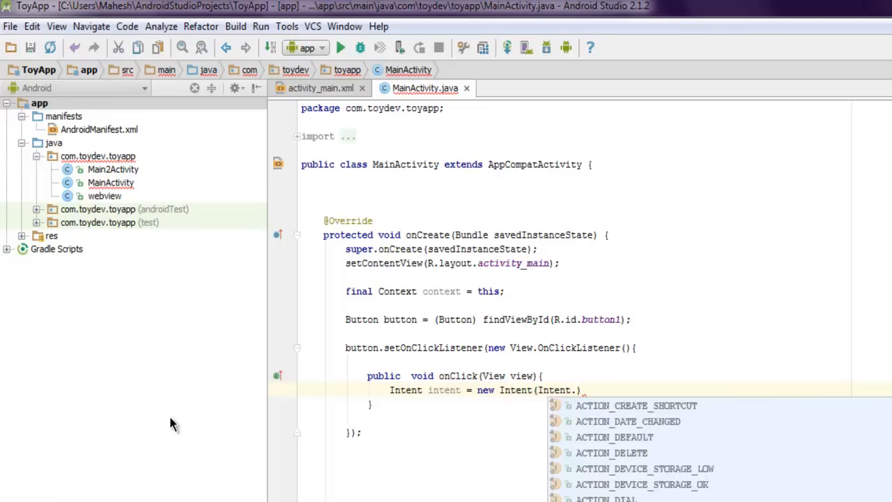
scroll(down, 3)
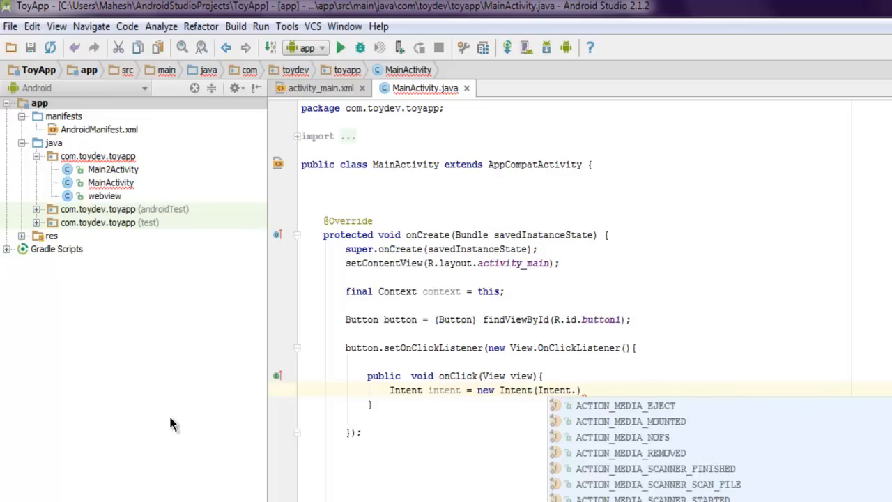
scroll(down, 3)
text(ACTION_VIEW)
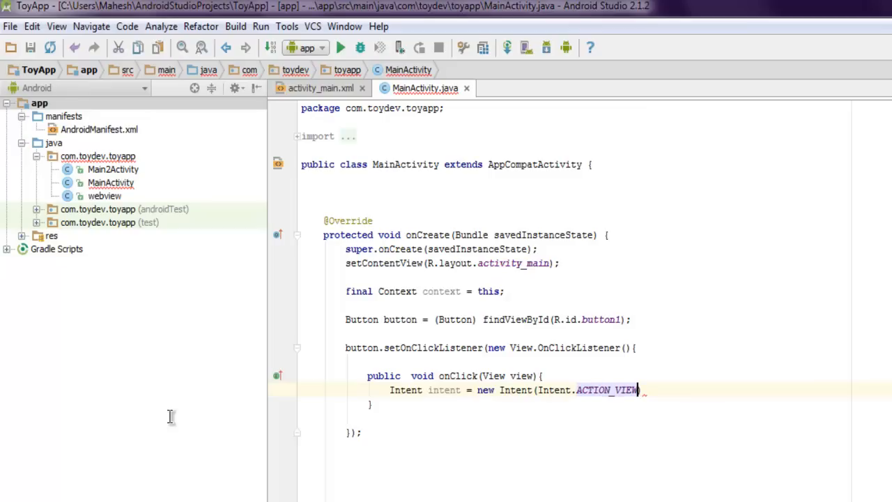
text(,)
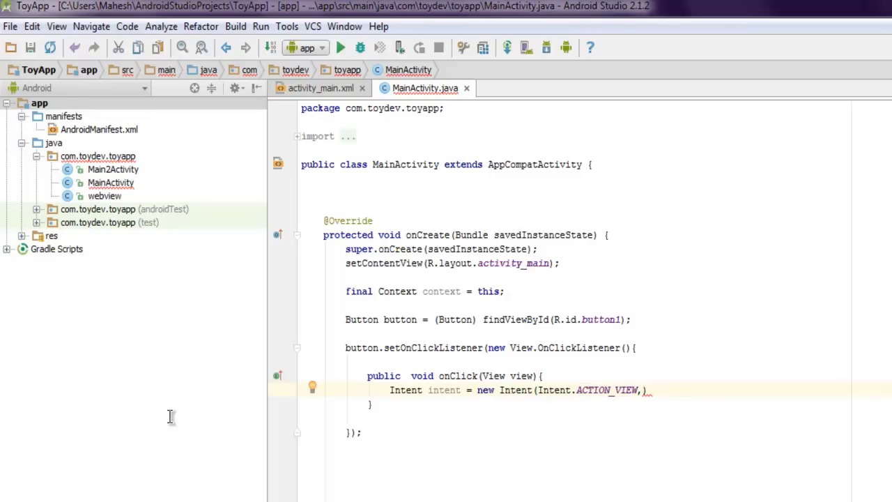
text(Uri.parse()
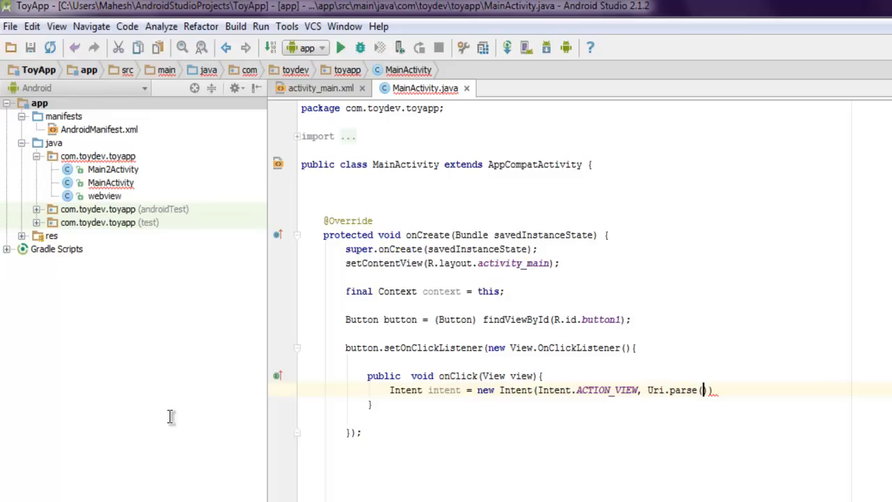
text(")
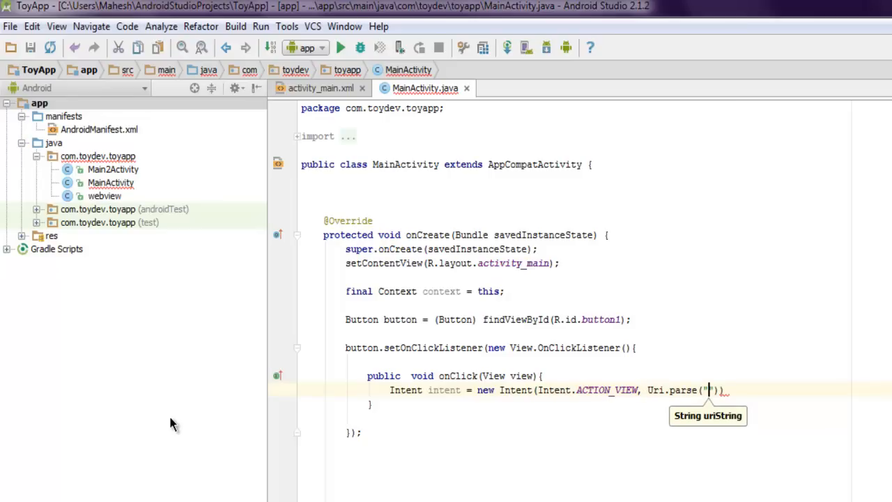
text(http://)
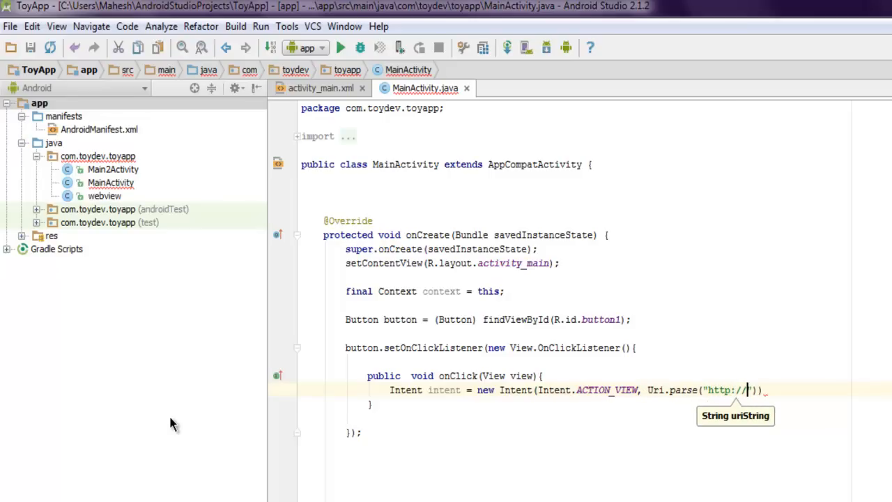
text(en.)
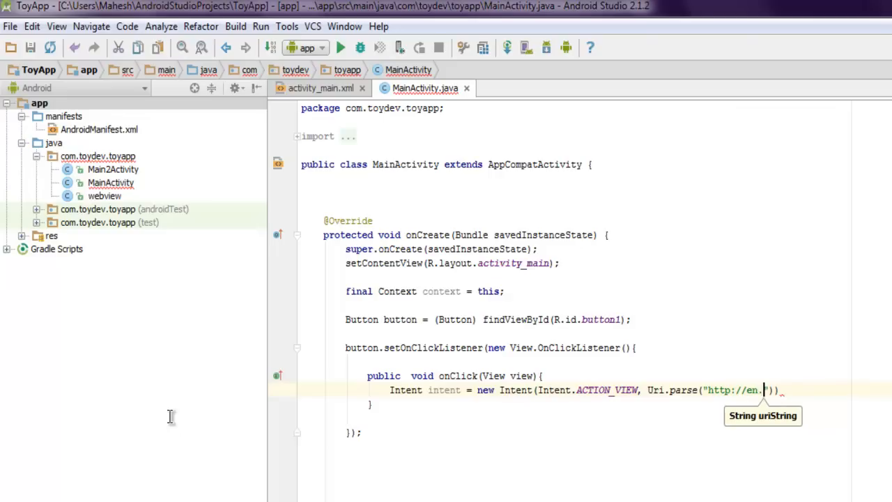
text(wikipedia.org)
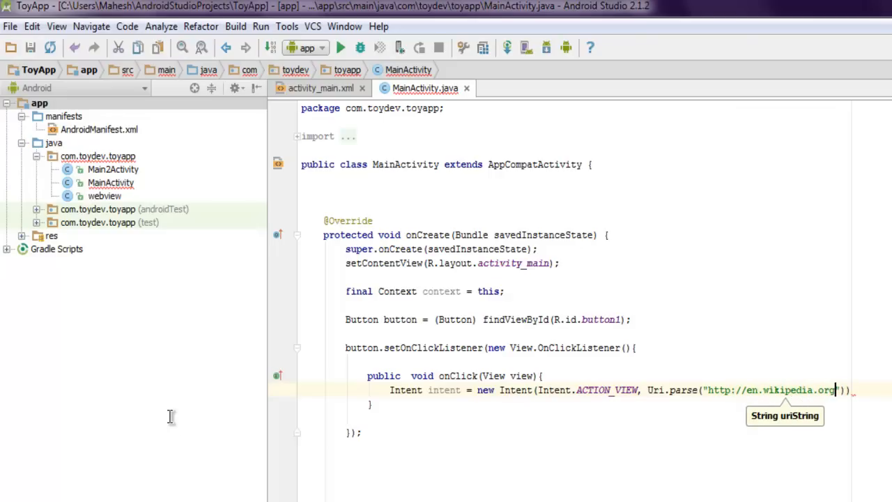
text(;)
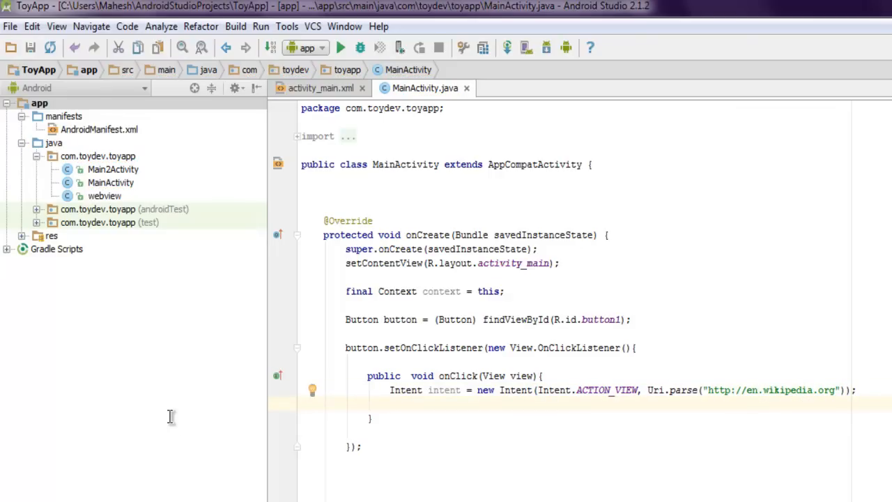
Add startActivity(intent); inside onClick via code completion
text(start)
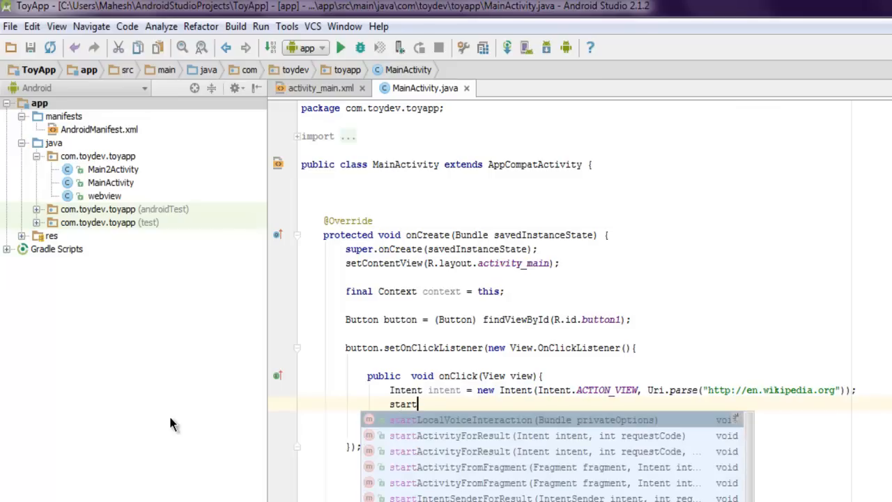
text(Activity(intent);)
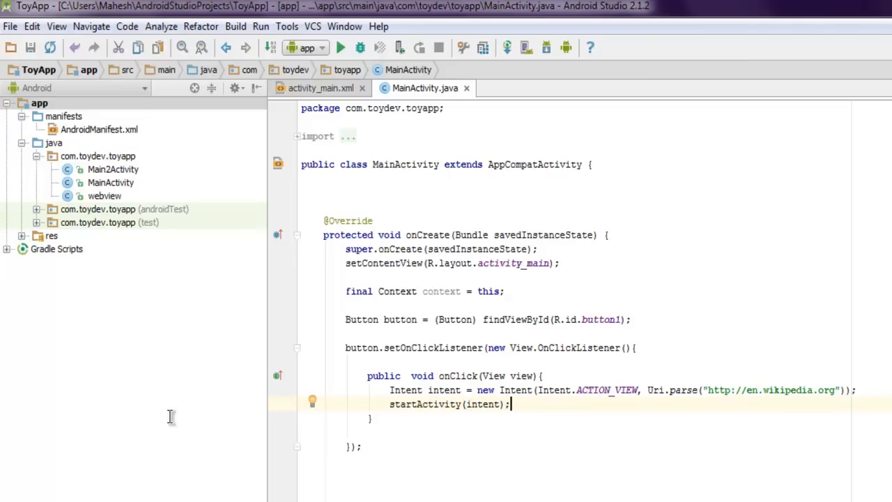
mouse_move(173, 424)
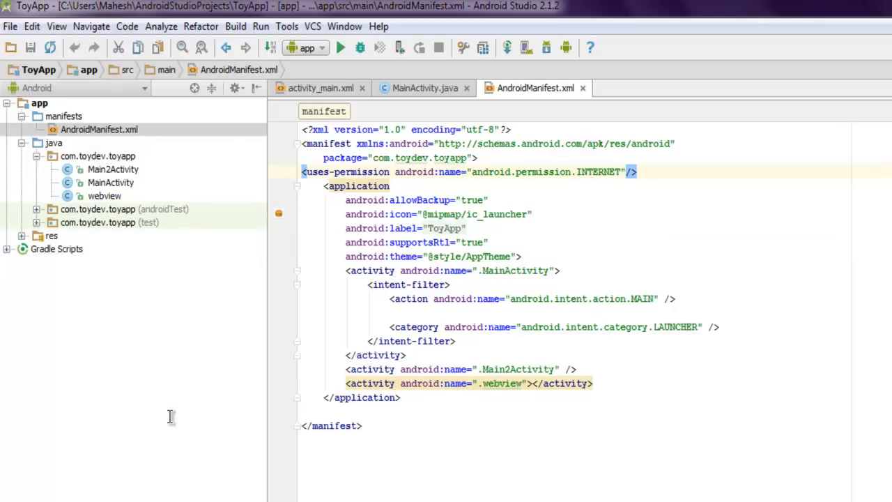
Return to the activity_main.xml tab after checking the INTERNET permission in the manifest
click(319, 88)
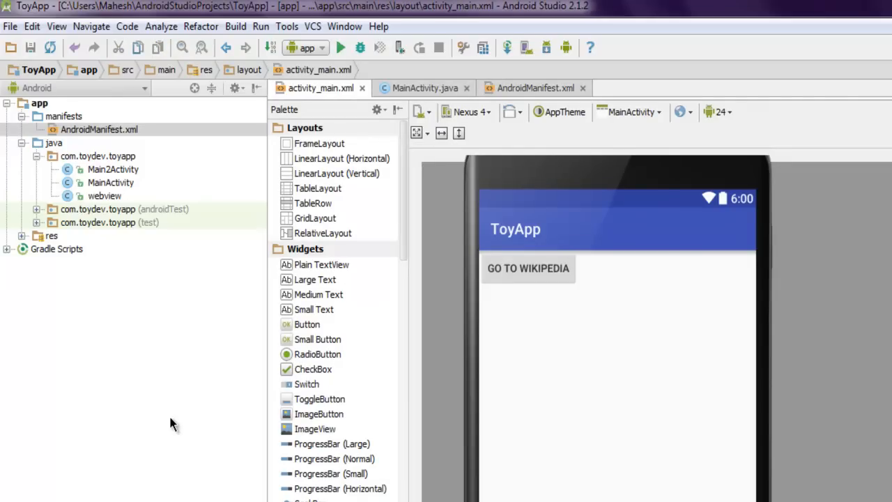
Run the app on the connected Nexus 5X API 23 emulator
click(341, 47)
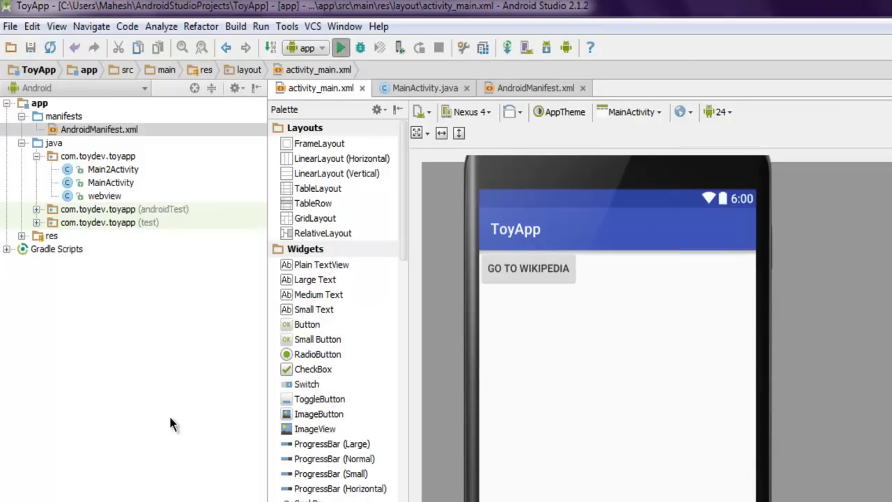
click(340, 47)
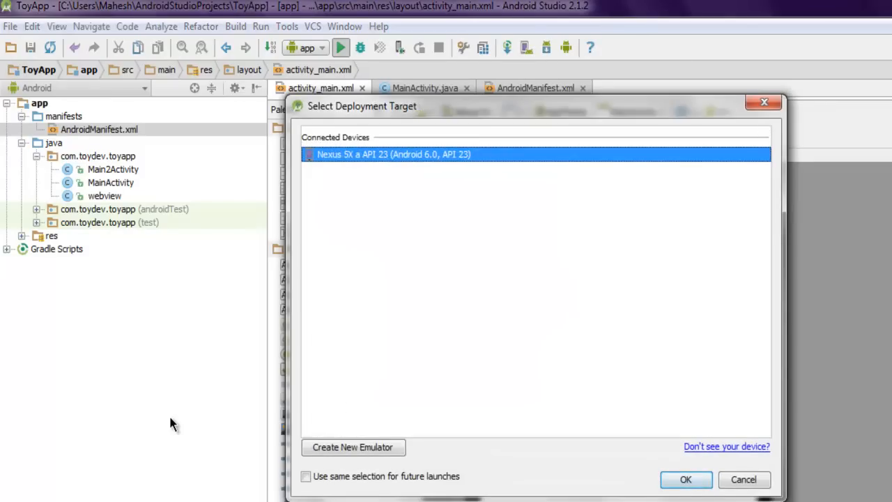
click(686, 480)
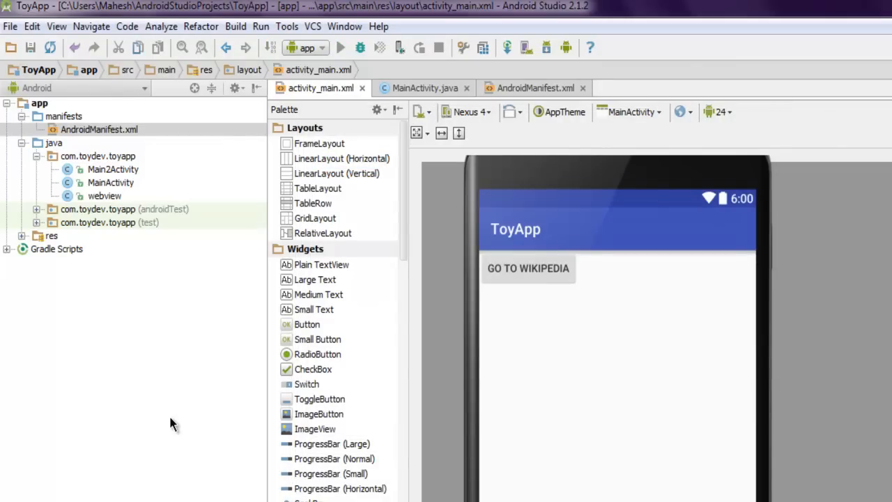
click(340, 47)
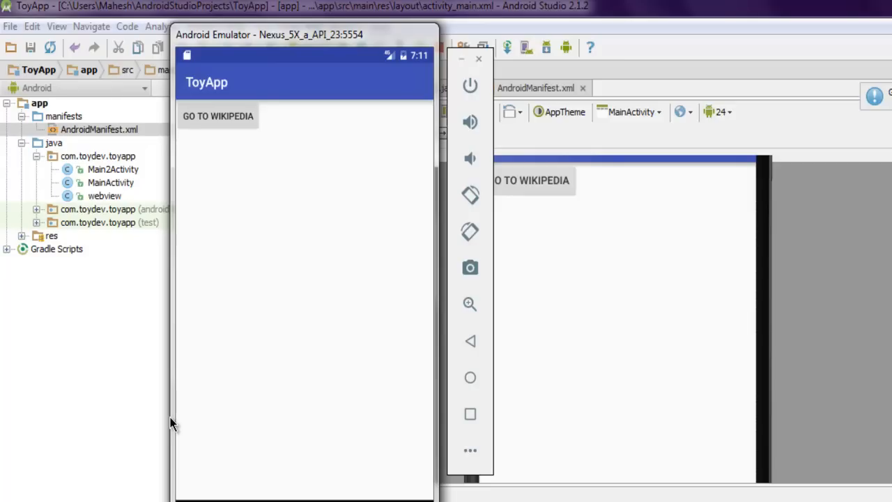
Launch Wikipedia via GO TO WIKIPEDIA and scroll past the featured article and In the news
click(217, 116)
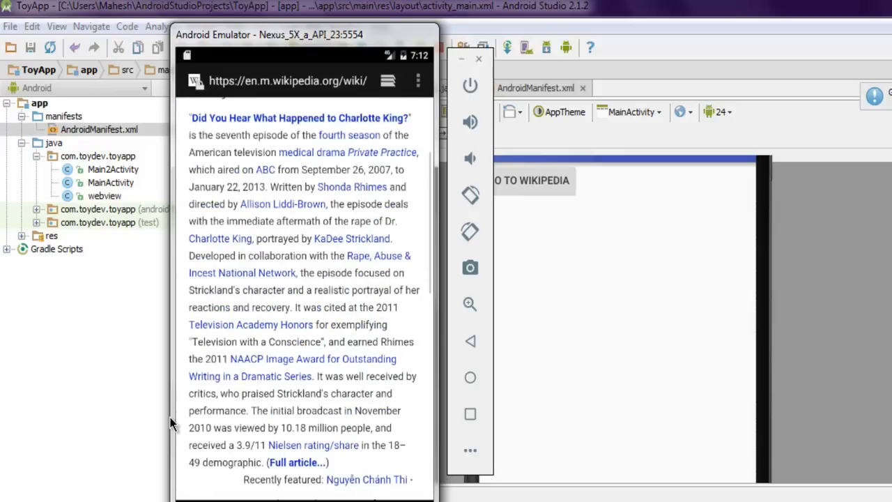
scroll(down, 3)
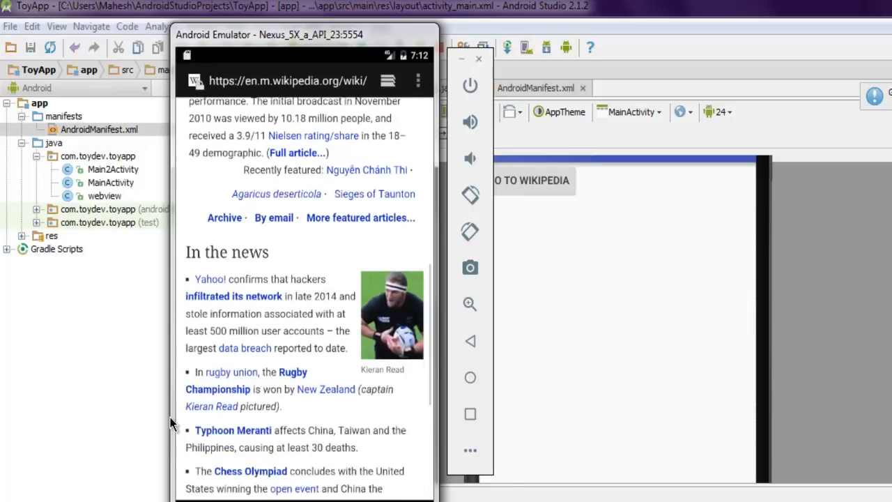
scroll(up, 3)
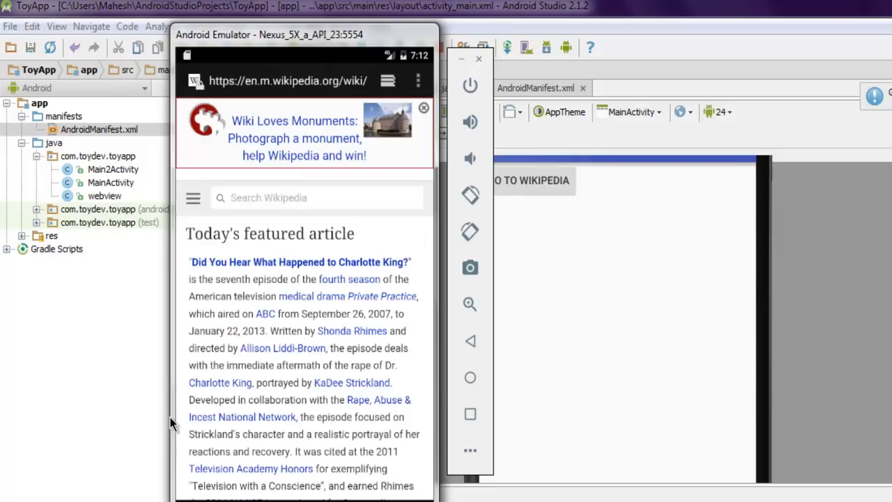